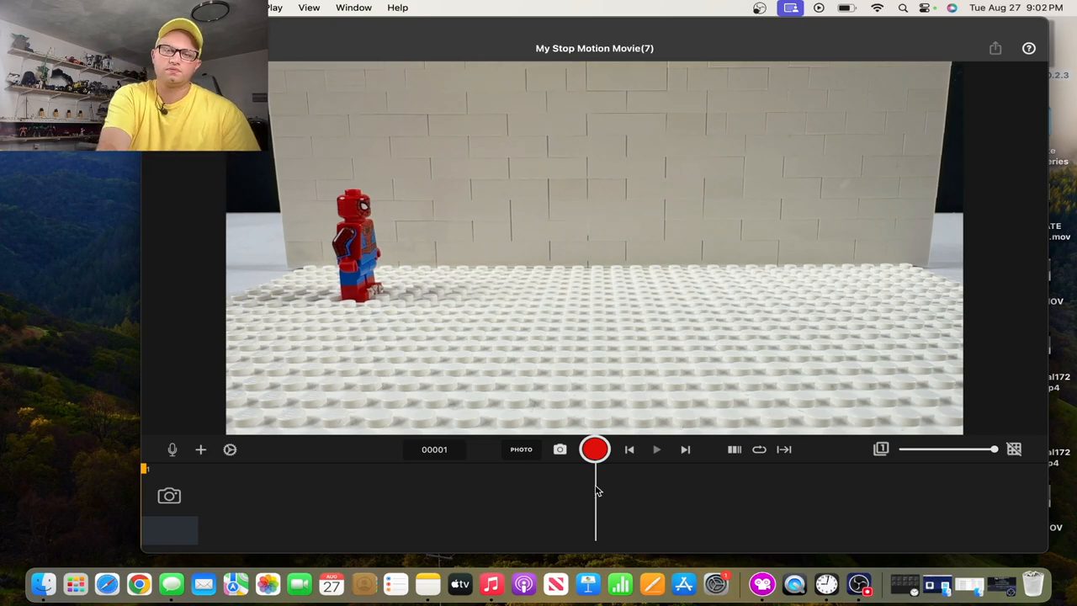
- Capture the first two frames of Spider-Man standing and stepping off
{"action": "left_click", "coordinate": [594, 448]}
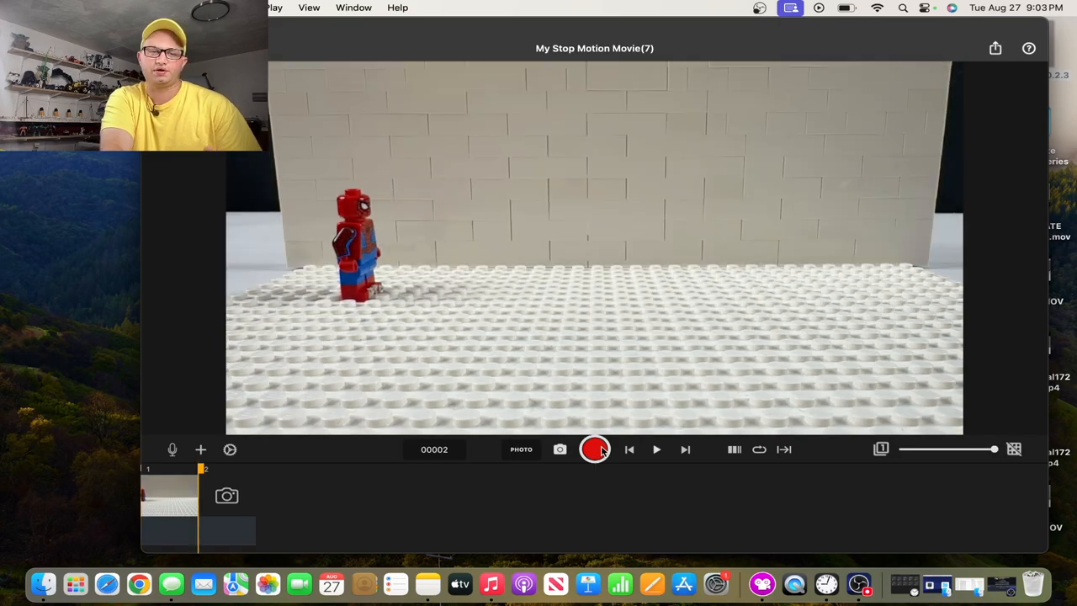
{"action": "left_click", "coordinate": [593, 447]}
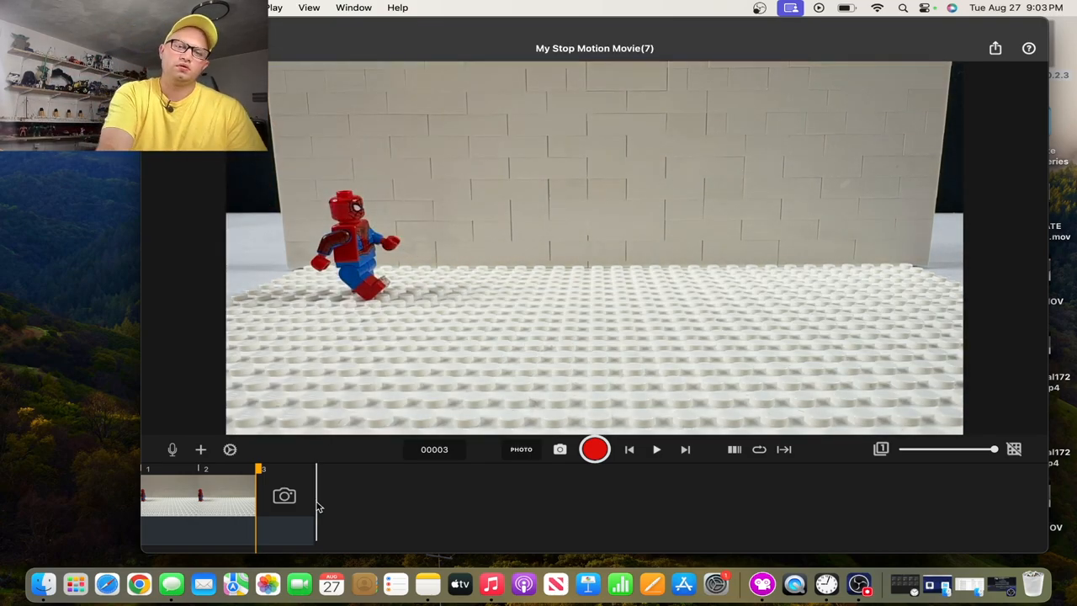
- Capture two more running poses as Spider-Man advances rightward, reaching six frames
{"action": "left_click", "coordinate": [594, 447]}
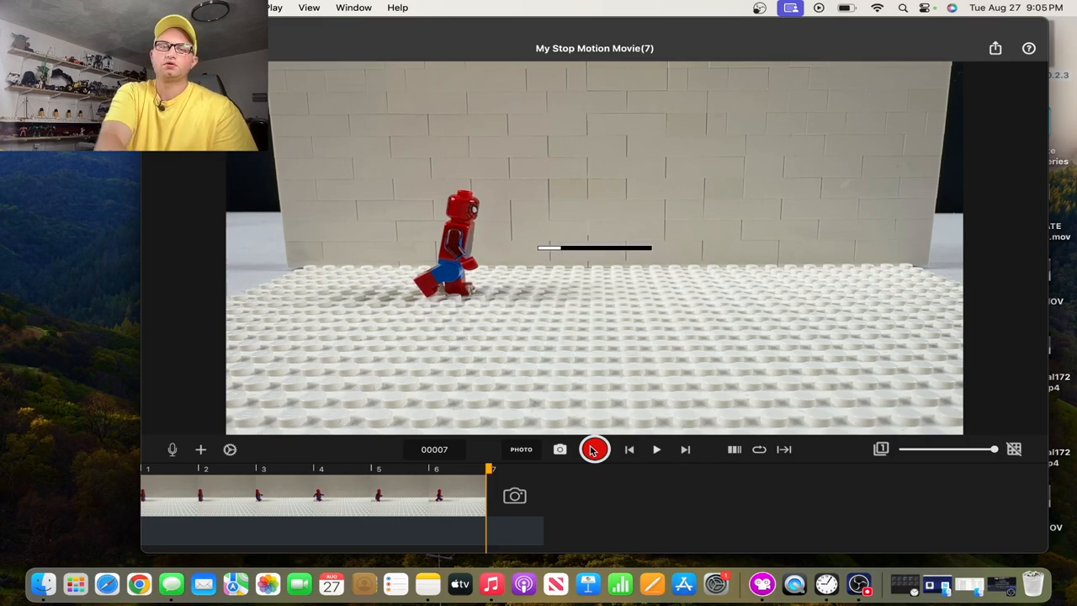
{"action": "left_click", "coordinate": [594, 447]}
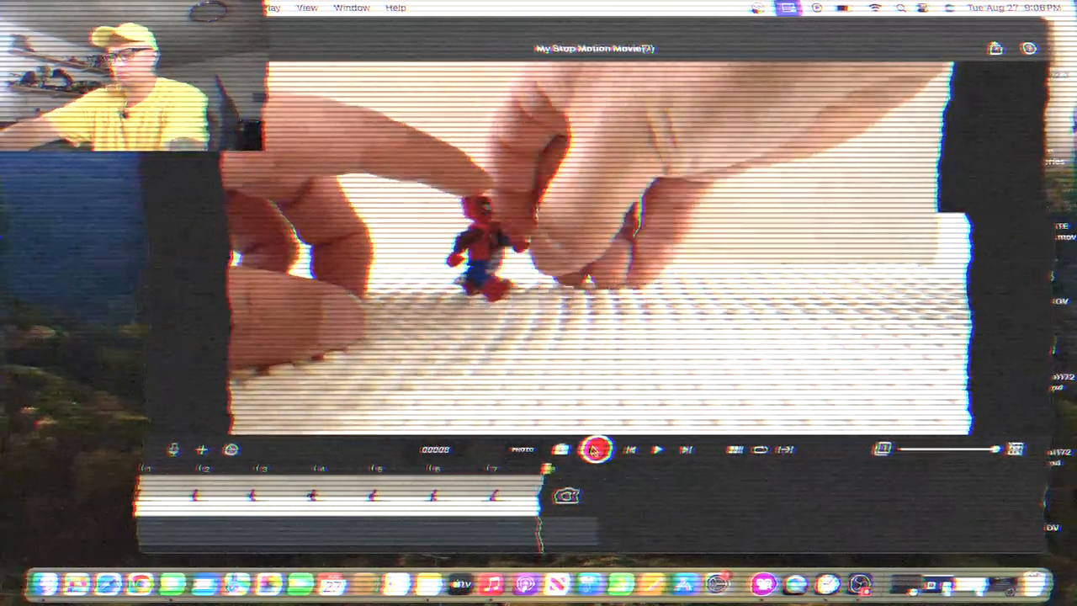
- Capture the remaining frames of the run after reposing the figure
{"action": "left_click", "coordinate": [595, 448]}
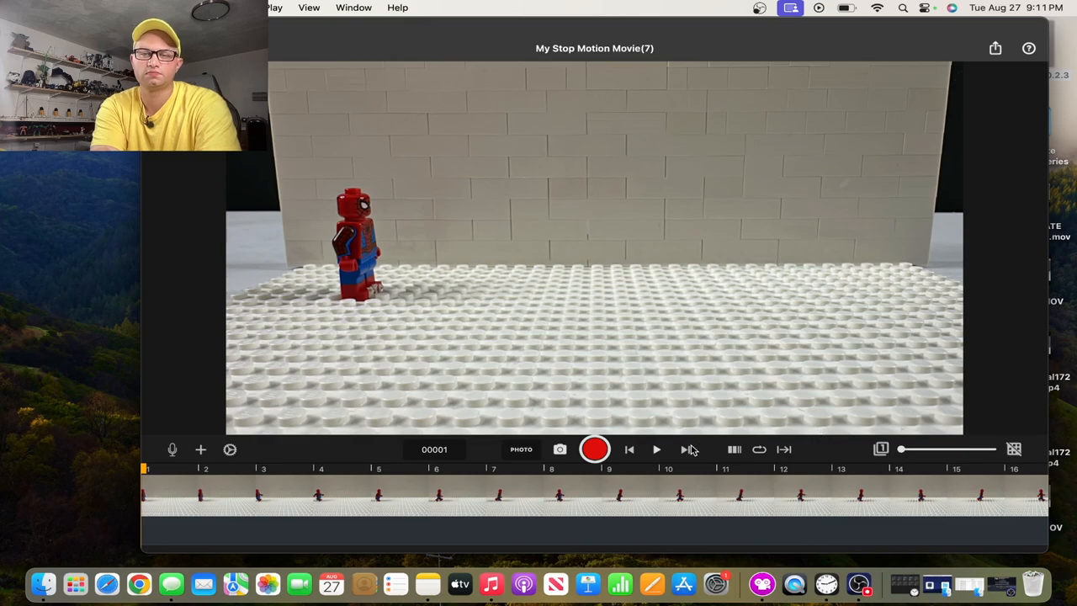
- Play back the 26-frame run, rewinding and replaying it, then start a new movie
{"action": "left_click", "coordinate": [656, 447]}
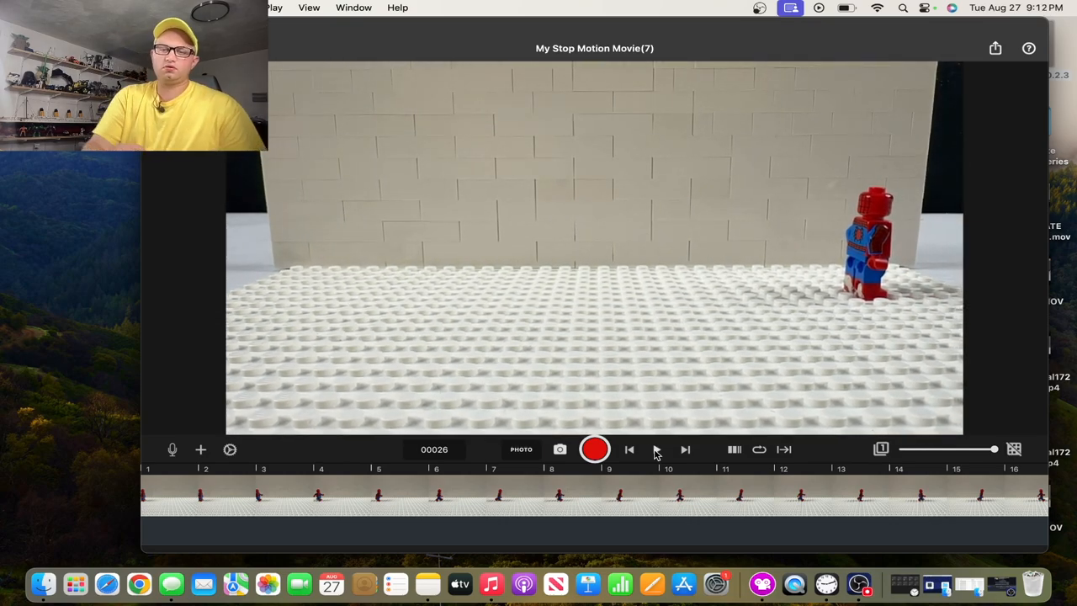
{"action": "left_click", "coordinate": [630, 448]}
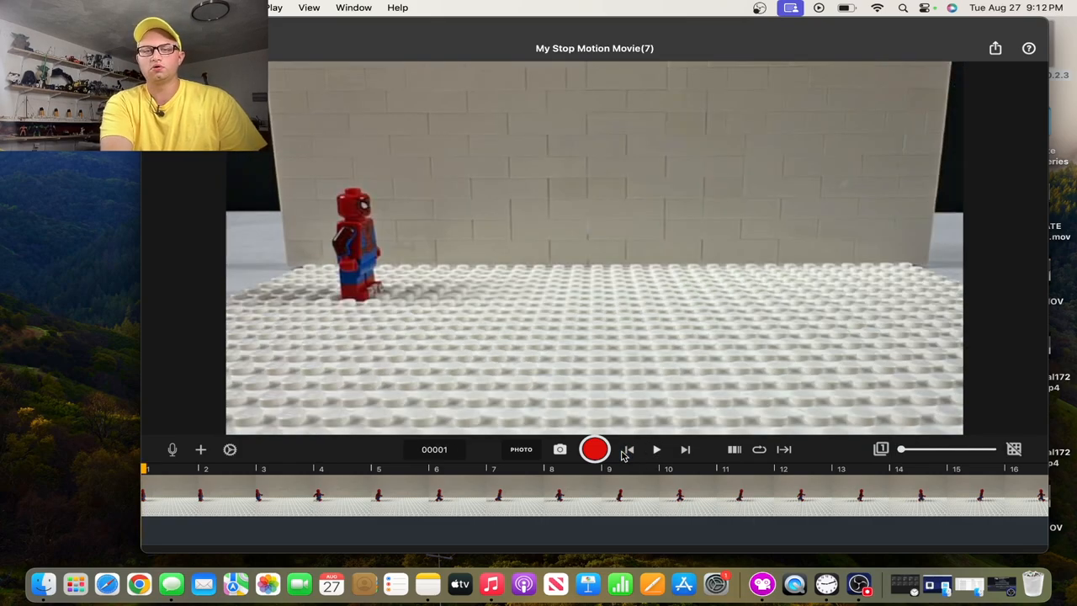
{"action": "left_click", "coordinate": [656, 447]}
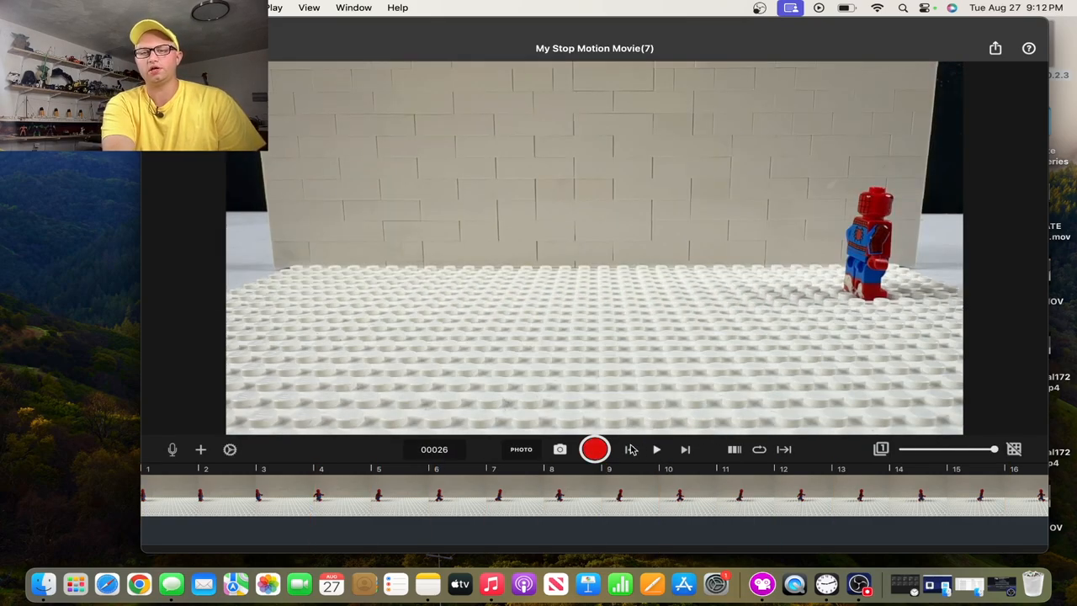
{"action": "left_click", "coordinate": [656, 448]}
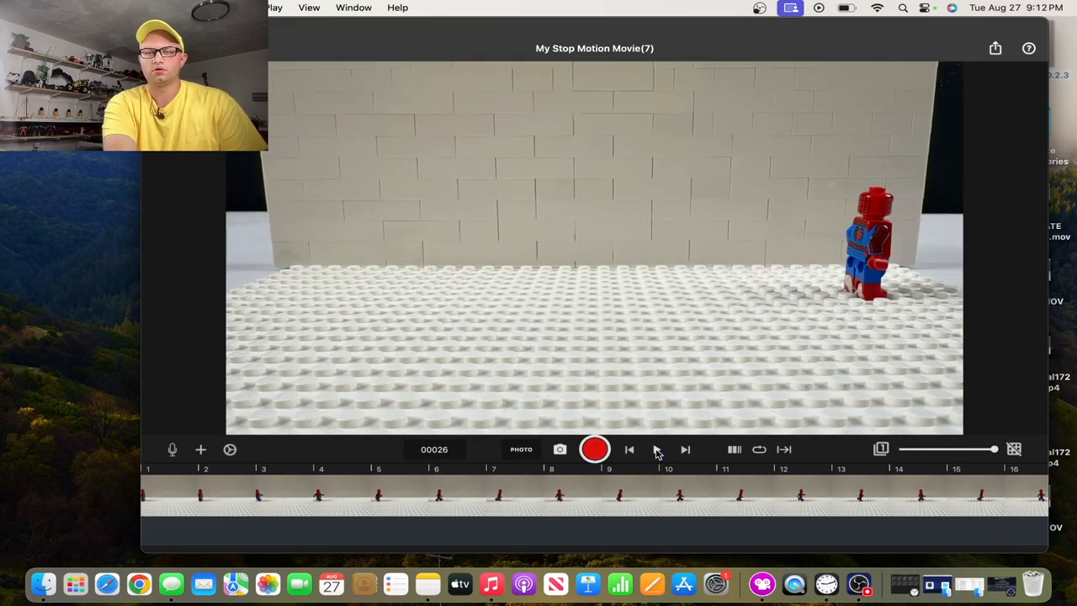
{"action": "left_click", "coordinate": [630, 448]}
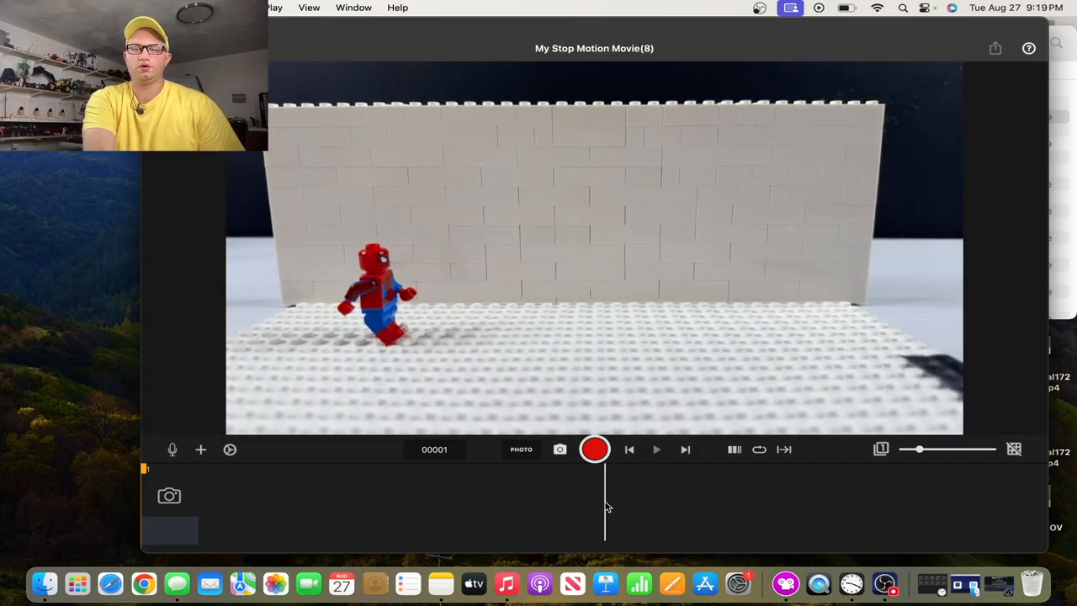
- Capture the first four running-stride frames in front of the shorter brick wall
{"action": "left_click", "coordinate": [594, 448]}
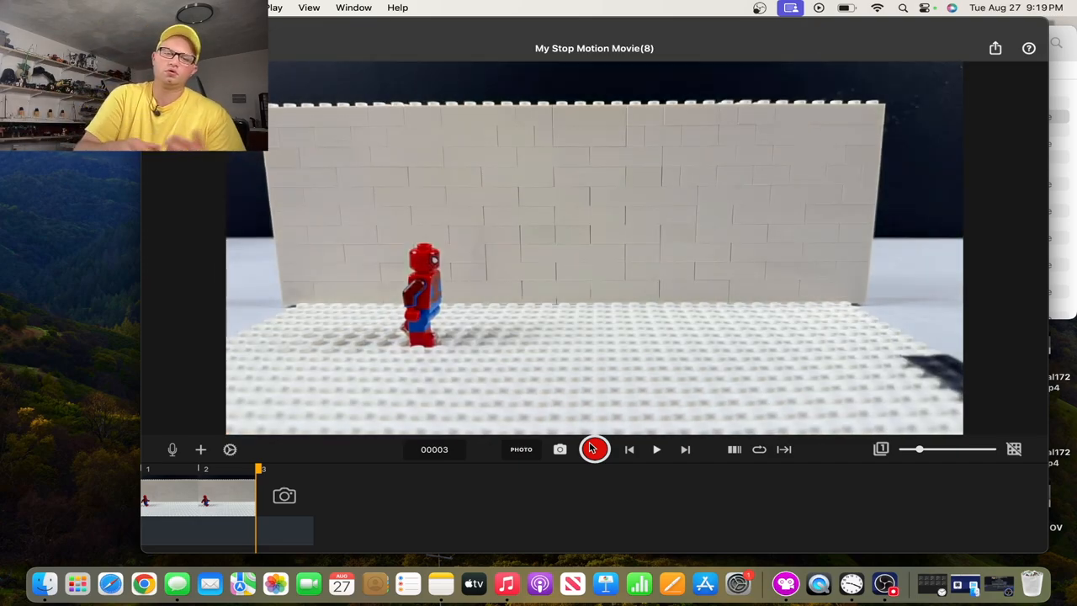
{"action": "left_click", "coordinate": [594, 447]}
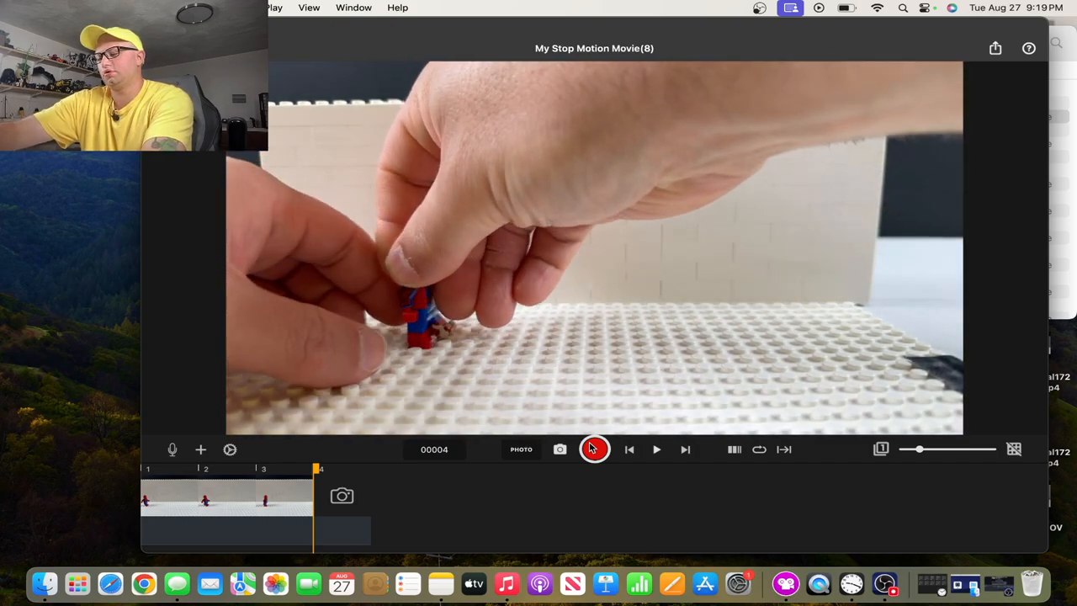
{"action": "left_click", "coordinate": [592, 448]}
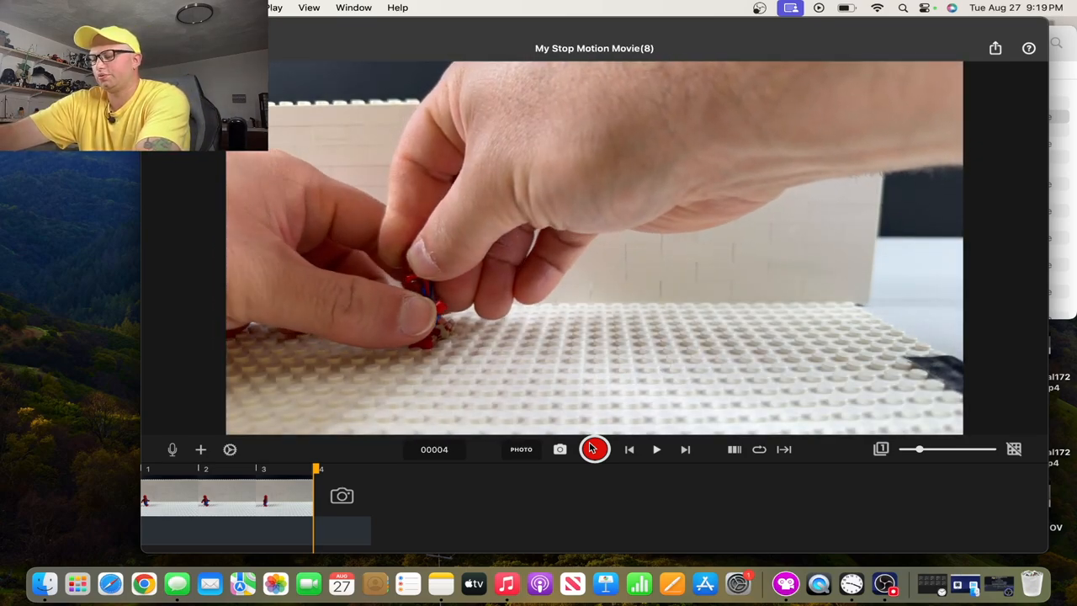
{"action": "left_click", "coordinate": [593, 447]}
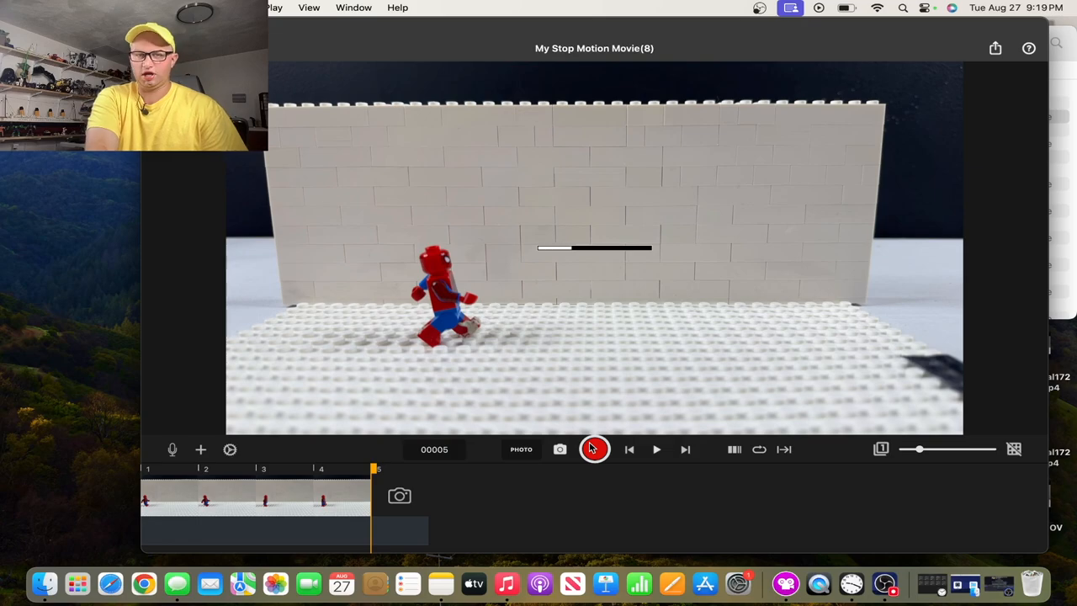
- Capture two more frames of the second clip and play it from the start
{"action": "left_click", "coordinate": [592, 447]}
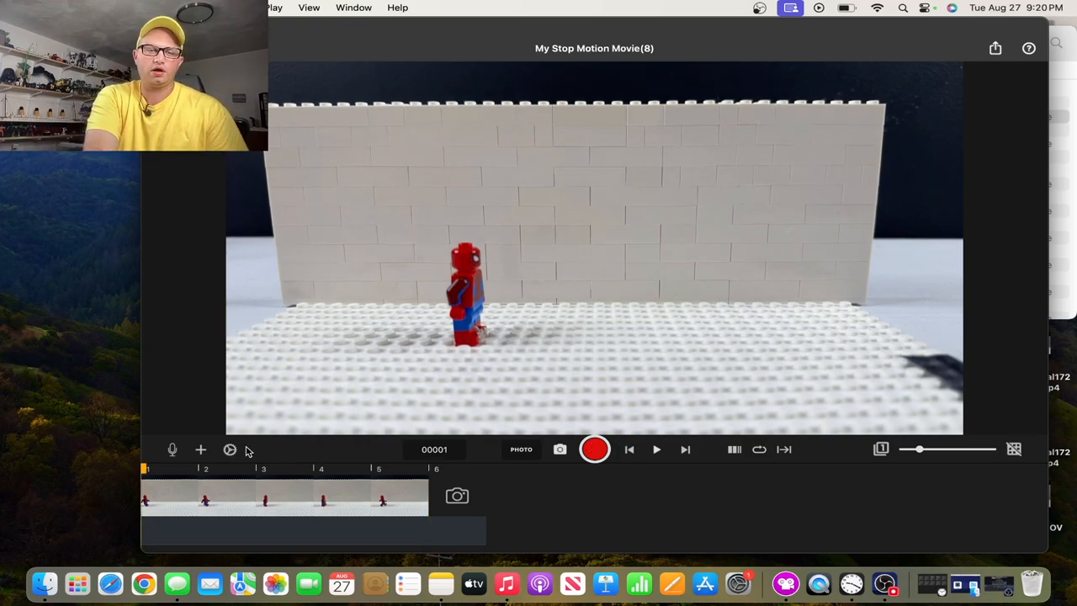
{"action": "left_click", "coordinate": [592, 447]}
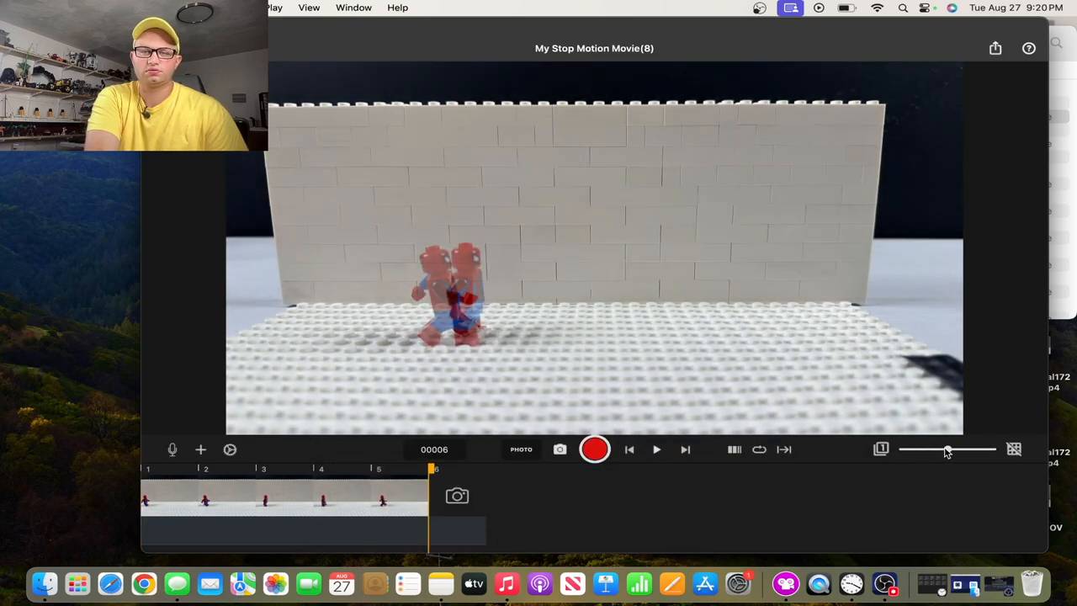
{"action": "left_click", "coordinate": [629, 447]}
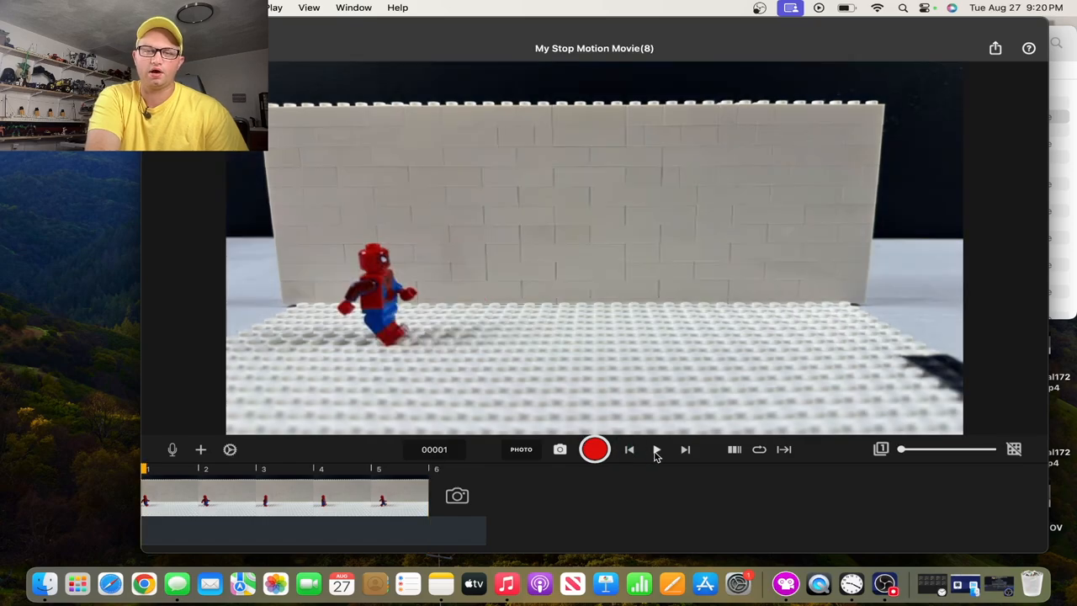